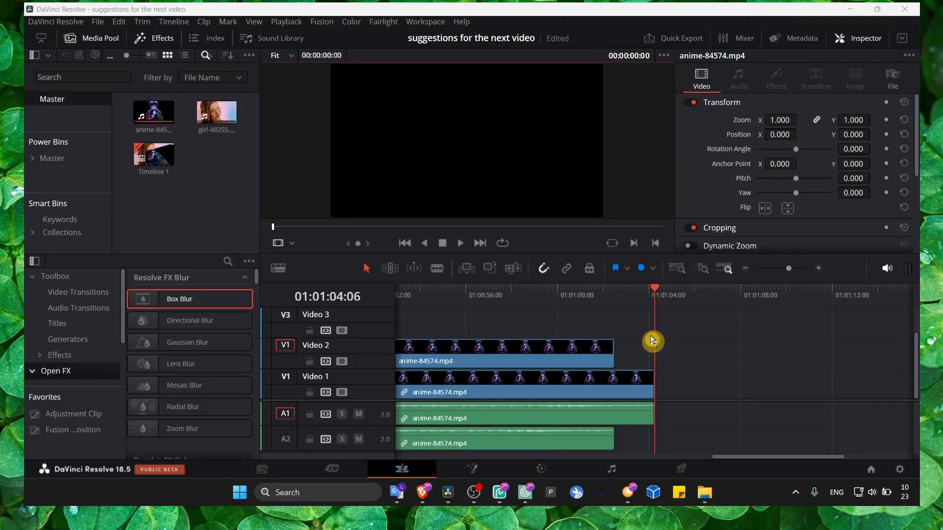
pyautogui.moveTo(522, 311)
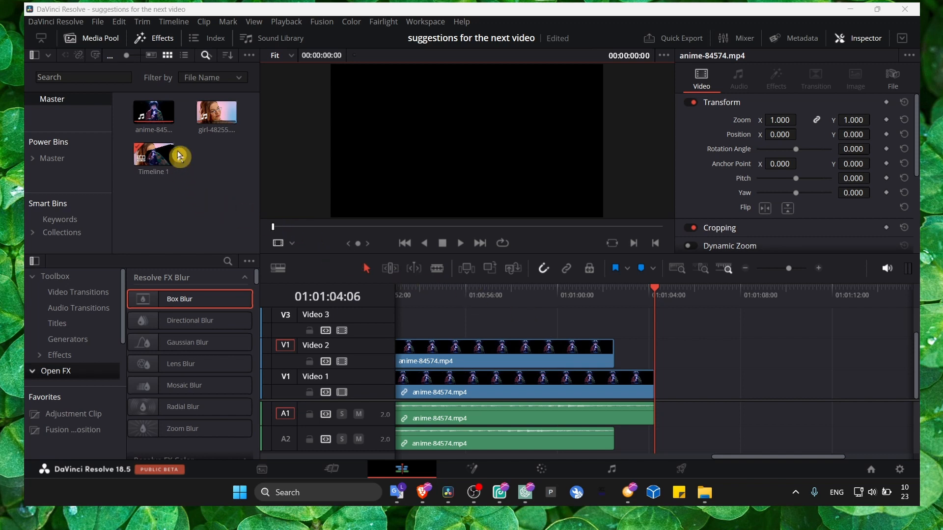
# Hide the Media Pool so the viewer and timeline span the full width.
pyautogui.click(153, 38)
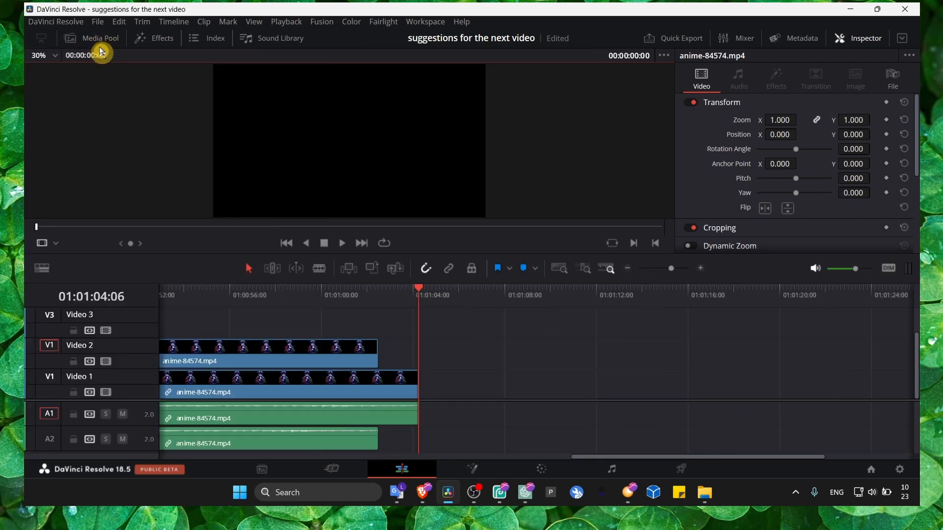
# Show the Media Pool again at full height and bring up the OBS RECORD folder of recordings.
pyautogui.click(101, 38)
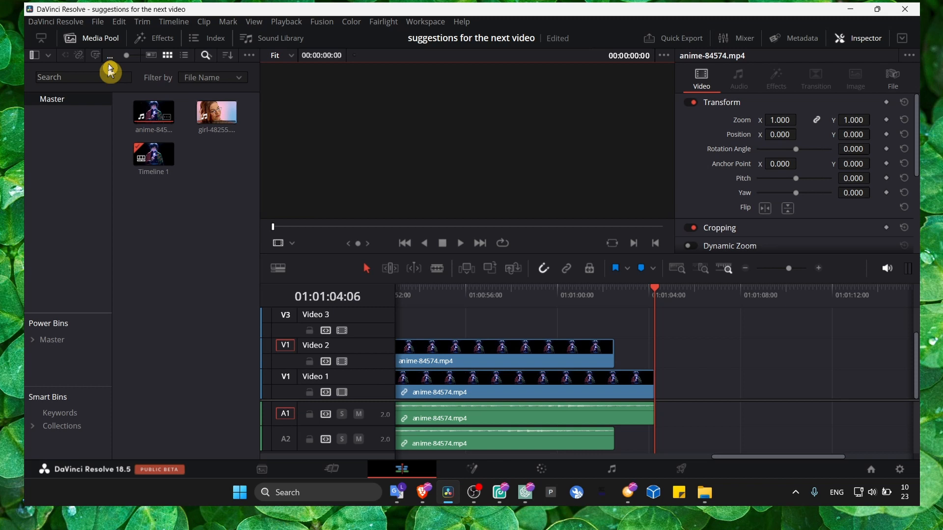
pyautogui.moveTo(77, 133)
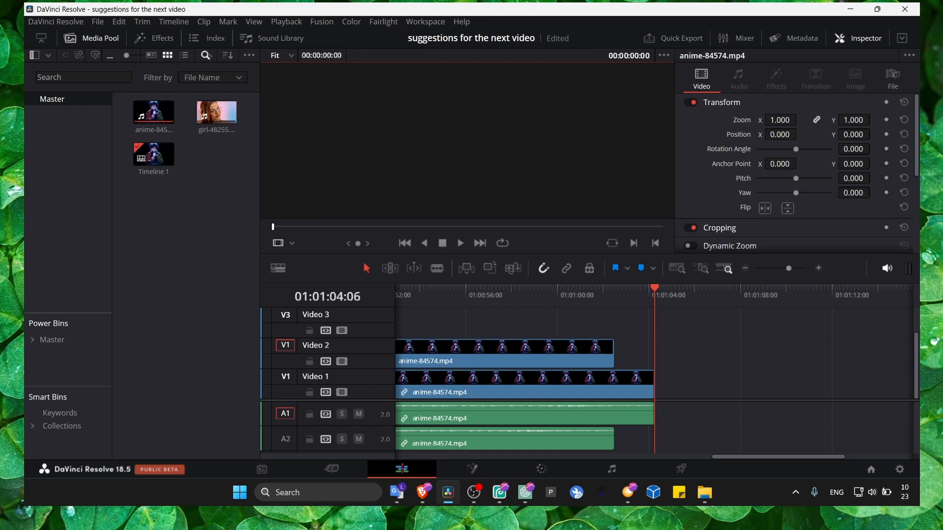
pyautogui.moveTo(191, 477)
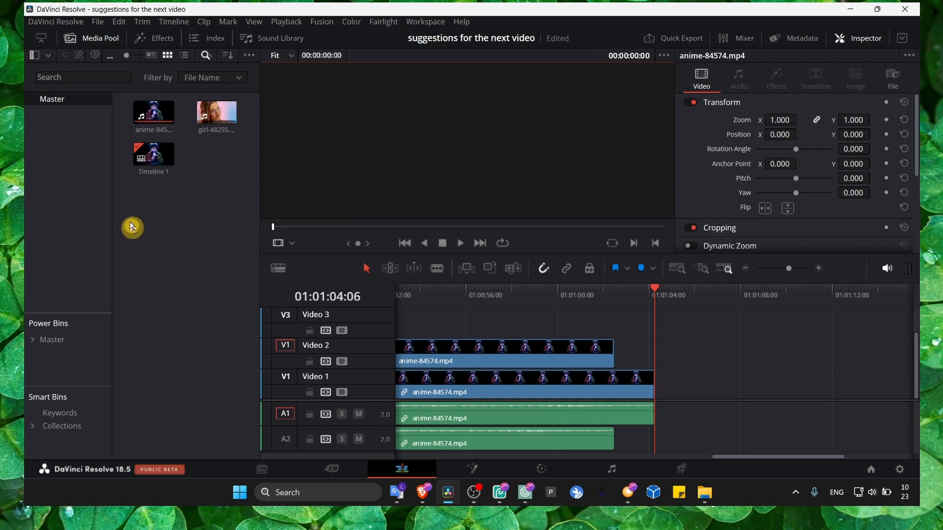
pyautogui.click(153, 154)
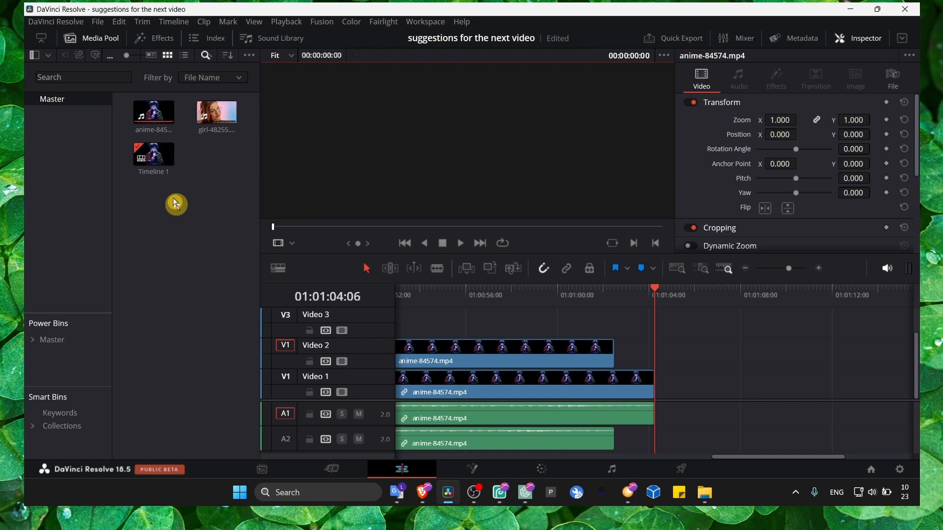
pyautogui.click(703, 492)
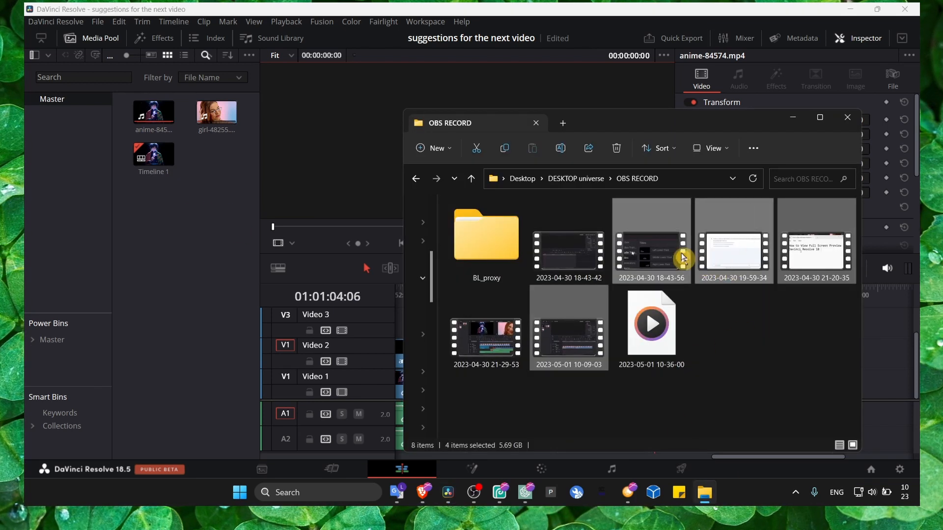
pyautogui.moveTo(652, 241); pyautogui.dragTo(154, 199)
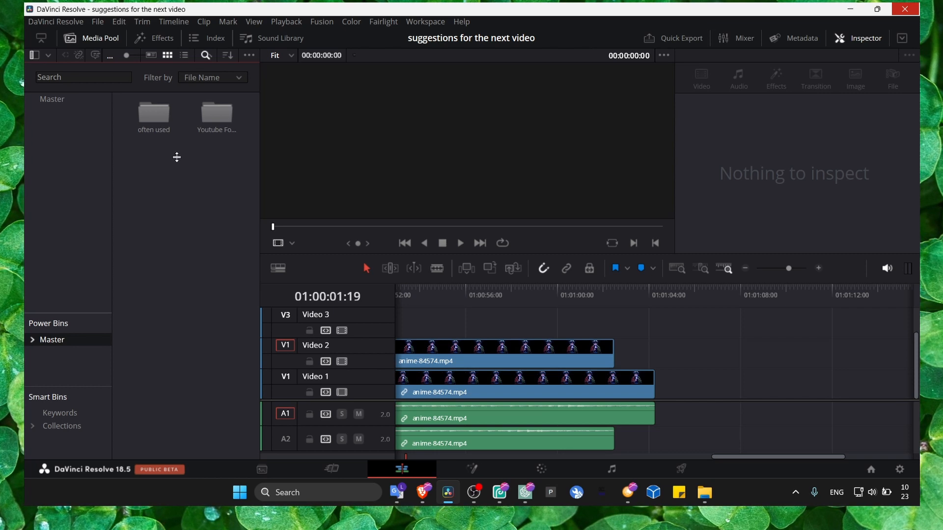
pyautogui.moveTo(176, 146)
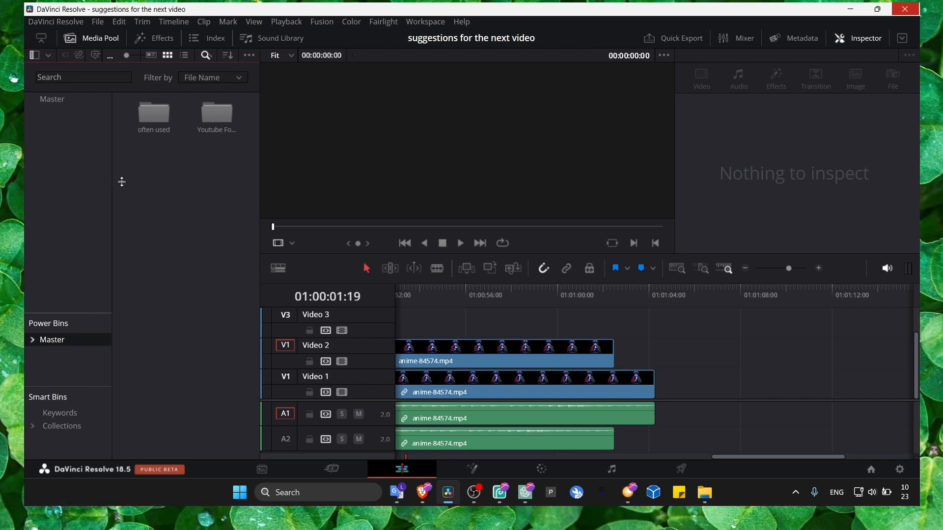
pyautogui.moveTo(148, 189)
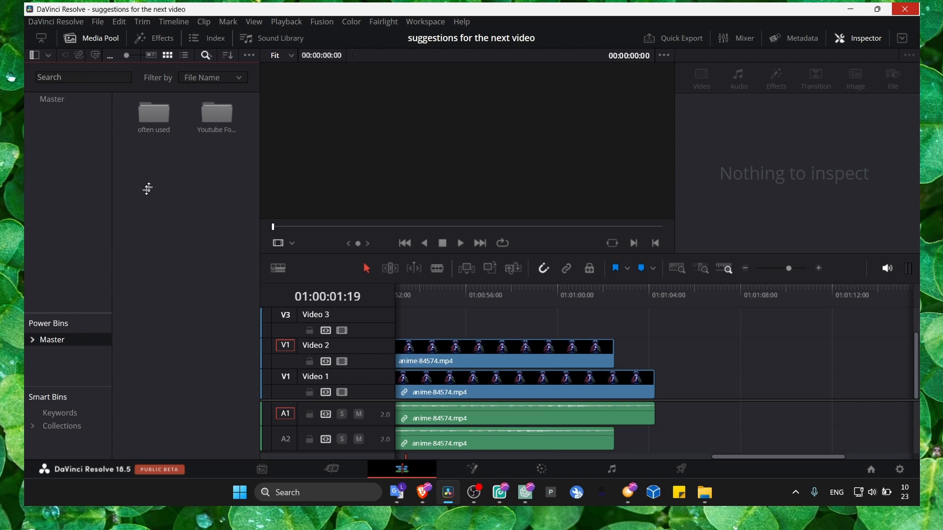
pyautogui.moveTo(191, 164)
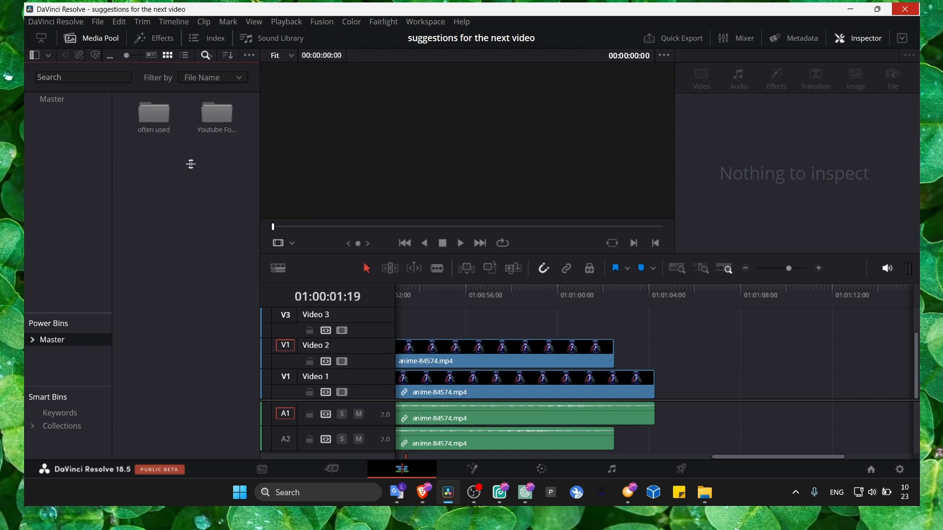
pyautogui.moveTo(87, 185)
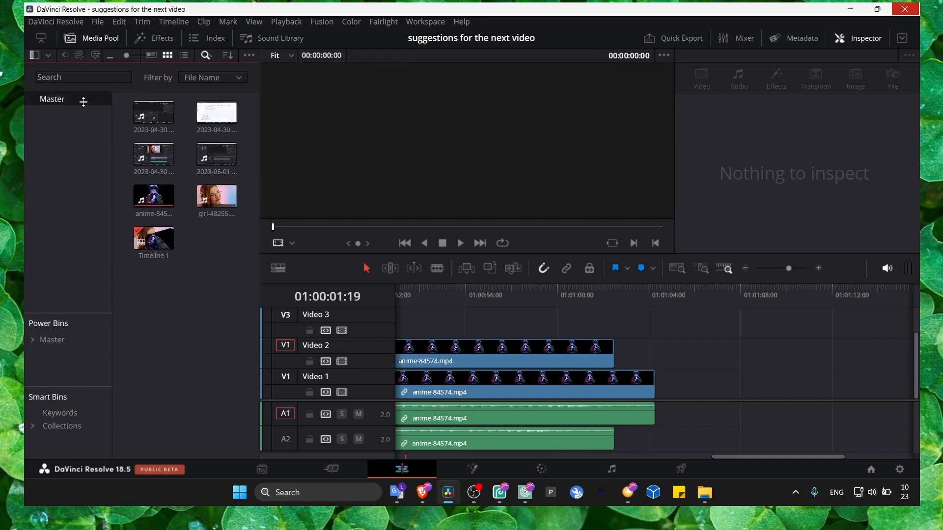
pyautogui.moveTo(189, 296)
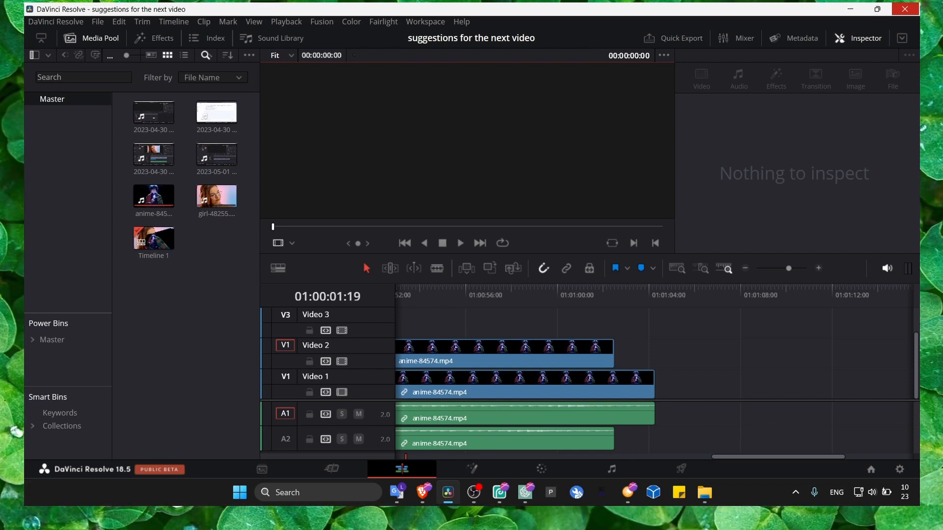
pyautogui.moveTo(108, 231)
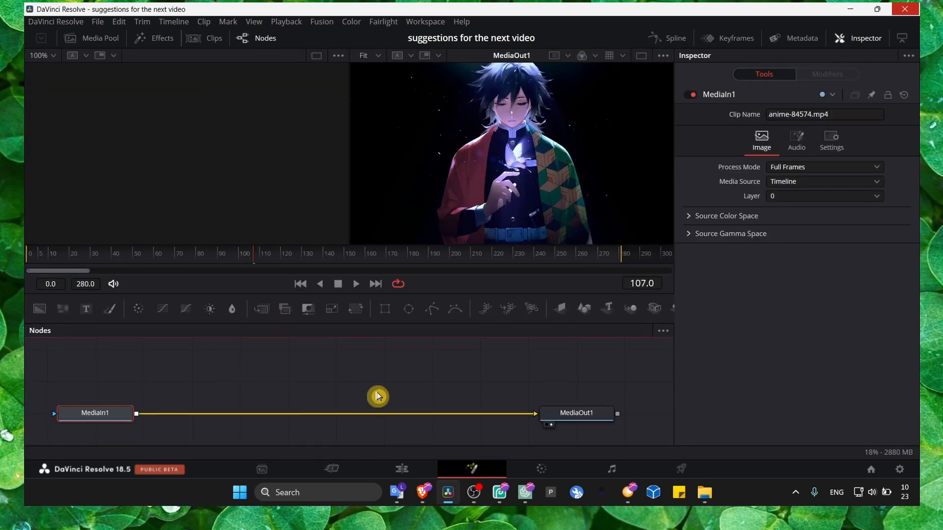
# Show the Media Pool on the Fusion page, visit the Color page, then return to Edit.
pyautogui.click(99, 38)
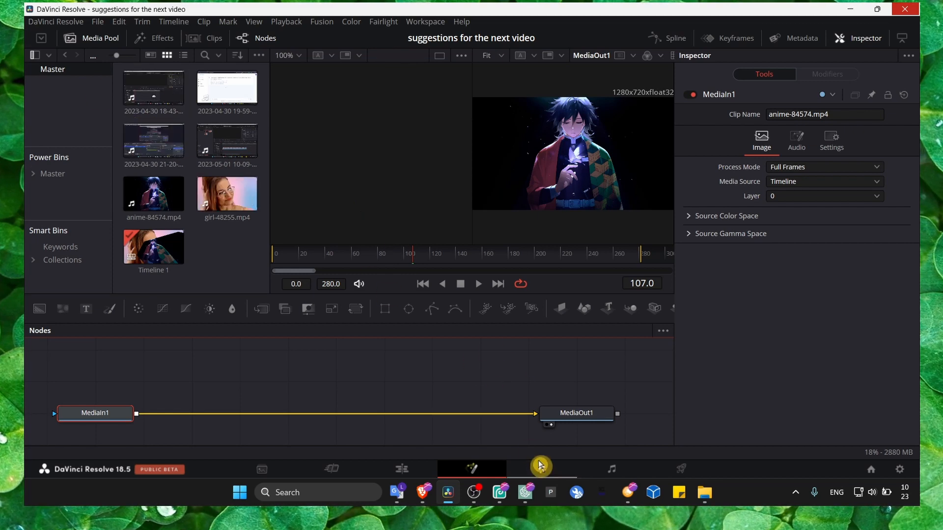
pyautogui.click(541, 469)
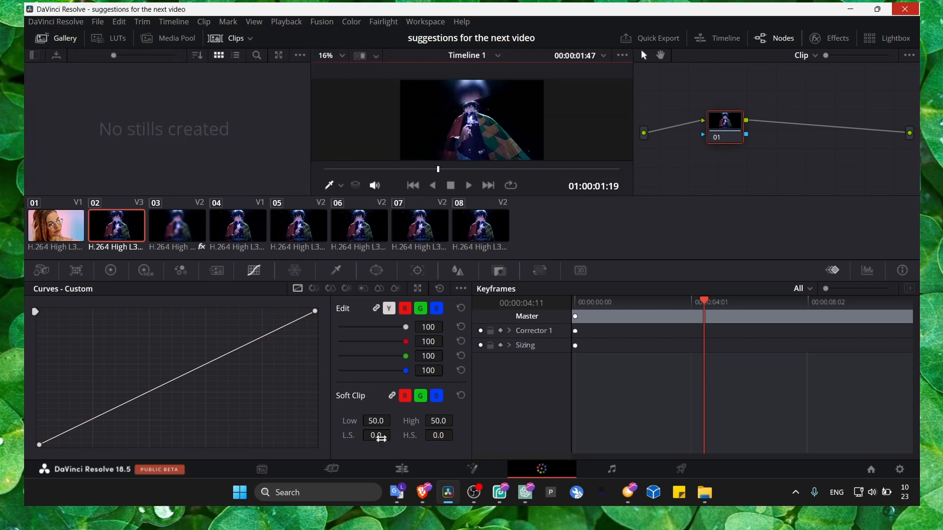
pyautogui.click(401, 472)
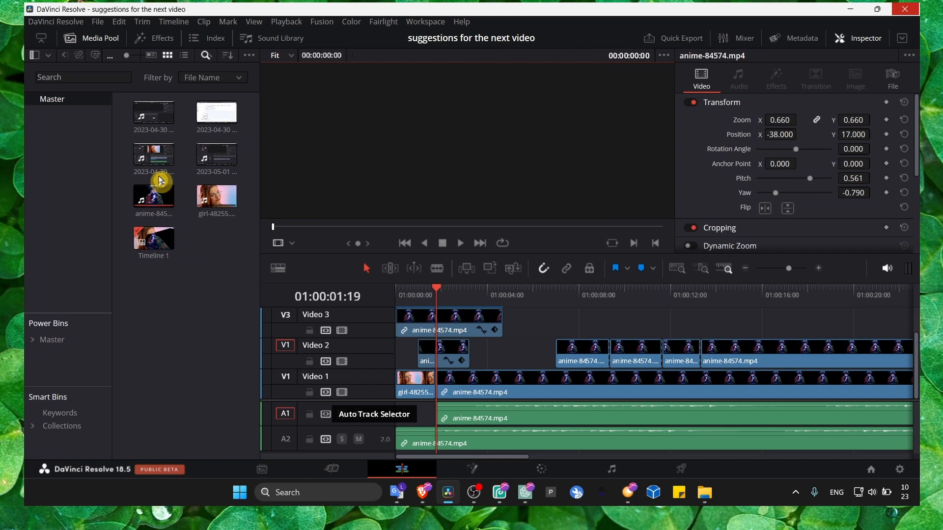
pyautogui.click(153, 153)
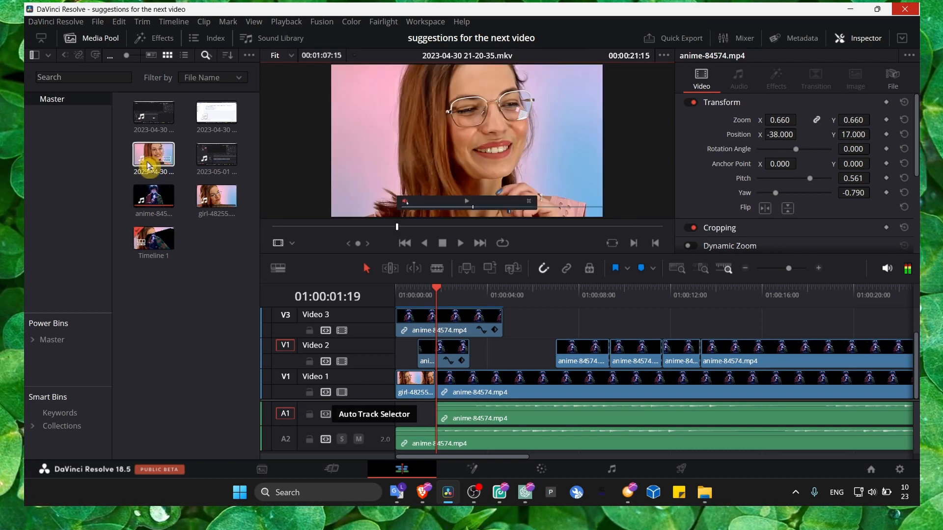
pyautogui.rightClick(207, 255)
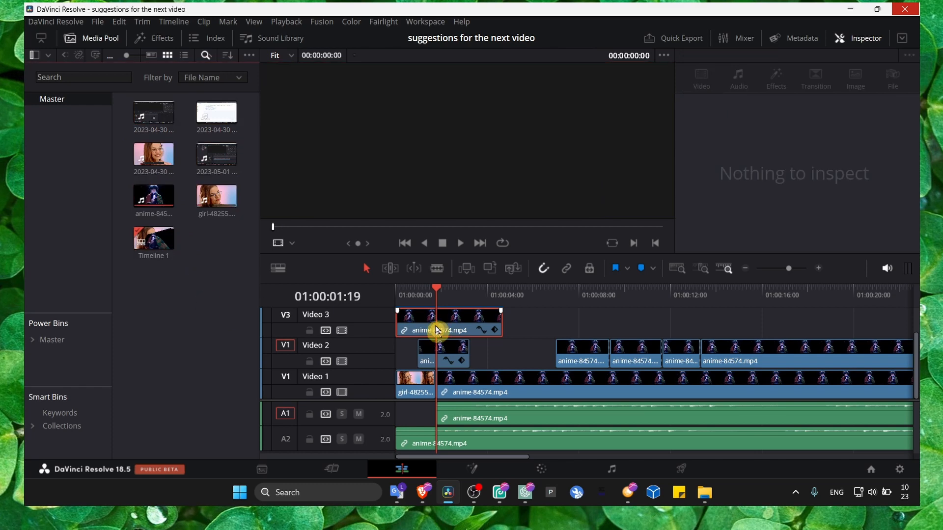
pyautogui.click(454, 354)
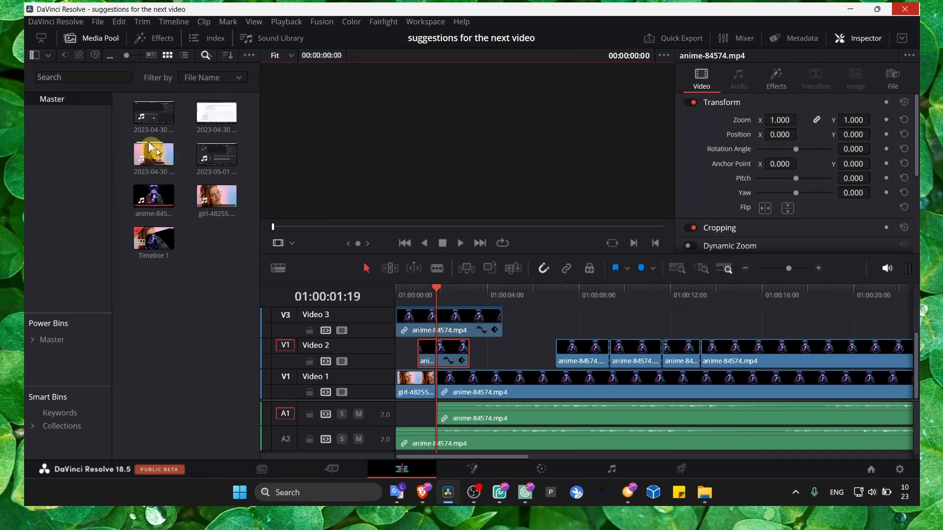
# Locate the Video 2 clip's source anime-84574.mp4 via Find In Media Pool.
pyautogui.rightClick(427, 355)
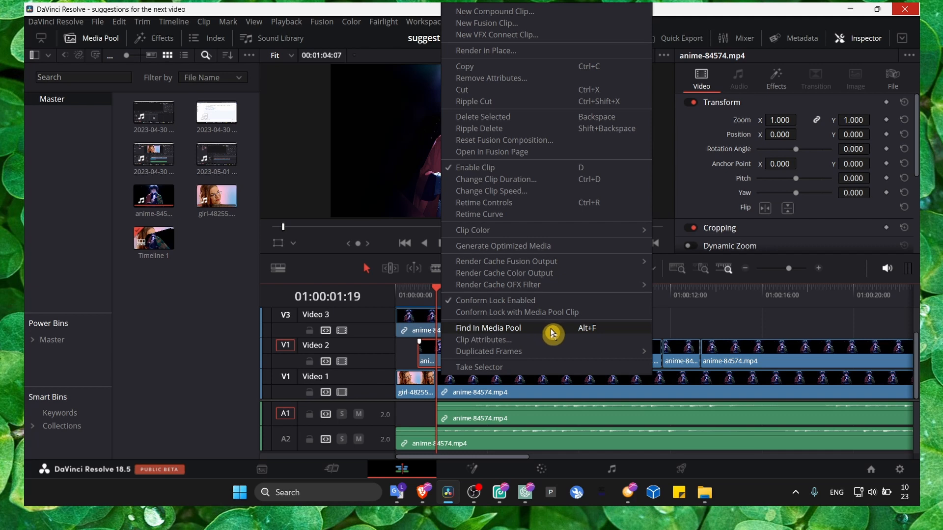
pyautogui.moveTo(595, 336)
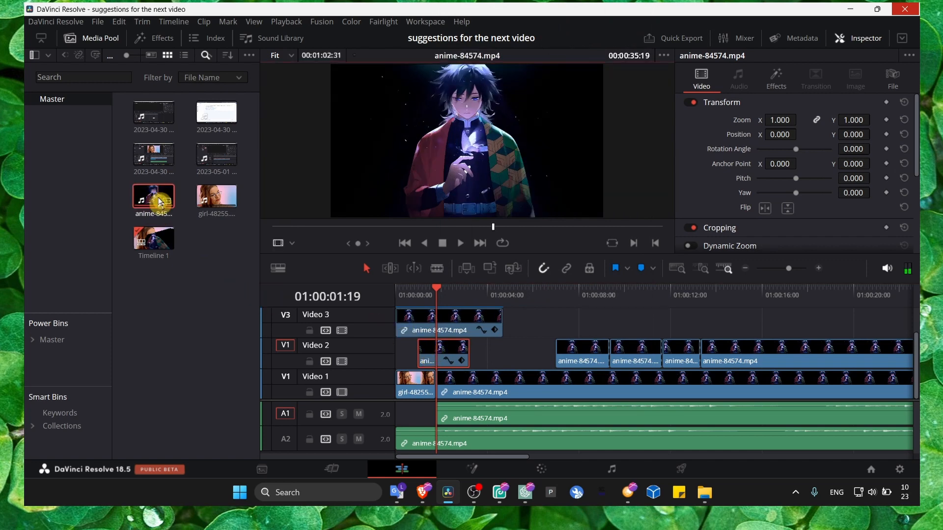
pyautogui.click(198, 266)
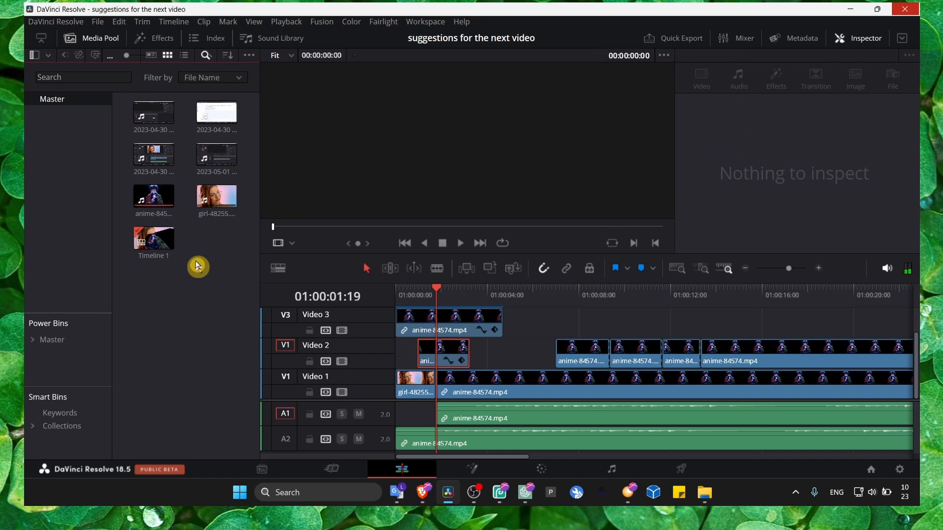
# Bring OBS Studio to the front and stop the screen recording.
pyautogui.click(475, 492)
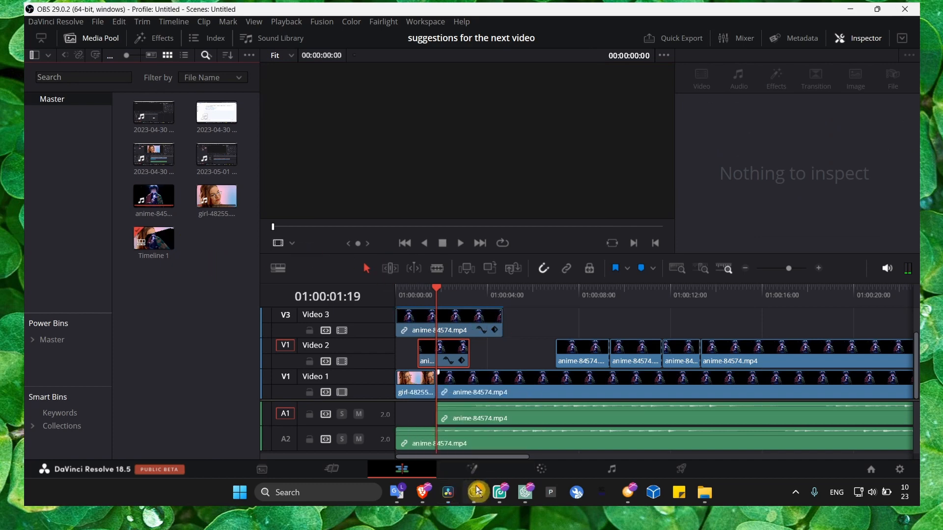
pyautogui.click(474, 492)
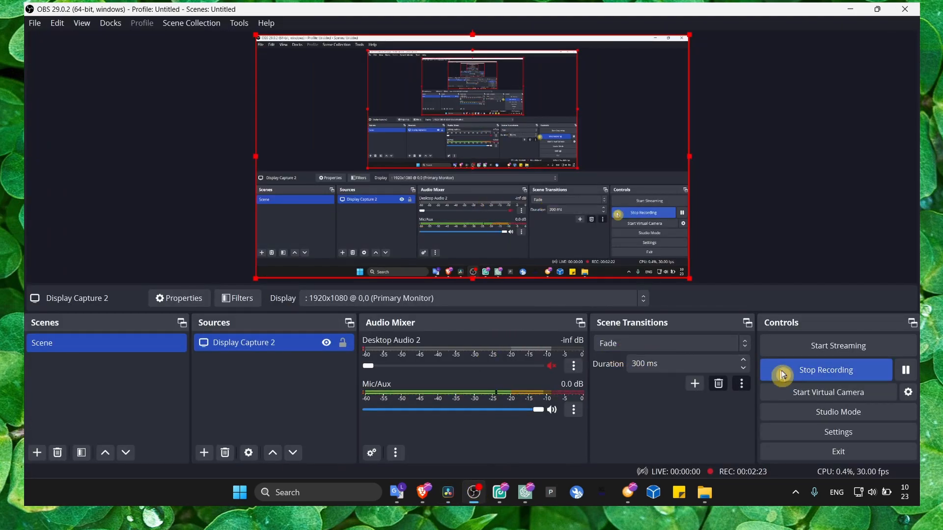